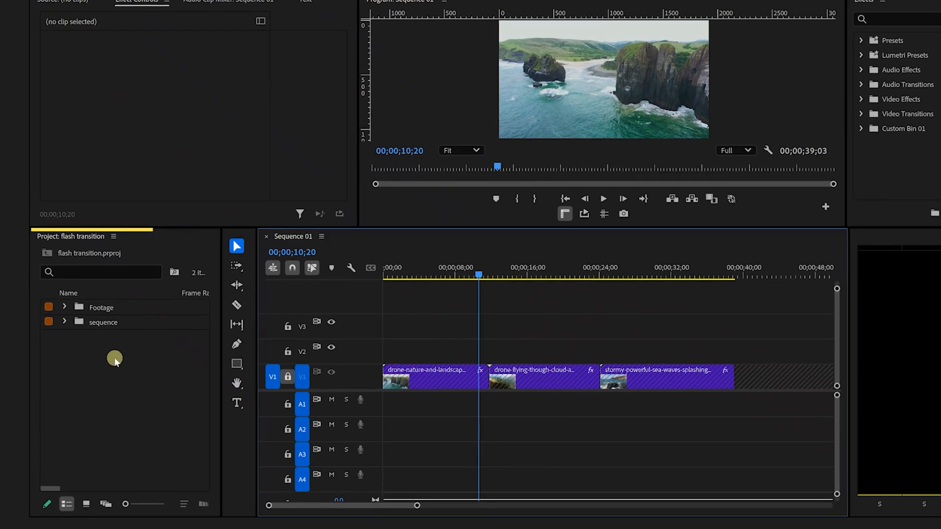
Step: Create a 1920×1080 color matte in pure white (FFFFFF) and name it 'white matte'
right_click(115, 360)
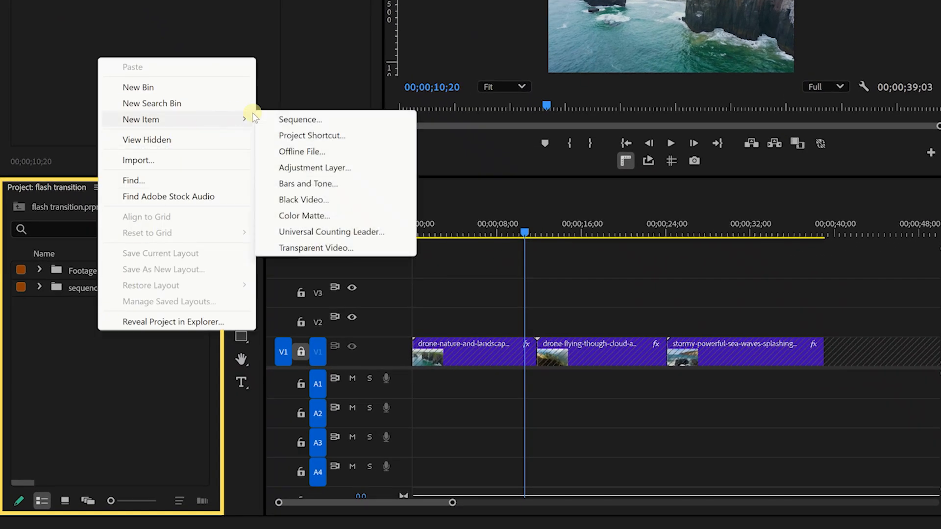
left_click(304, 215)
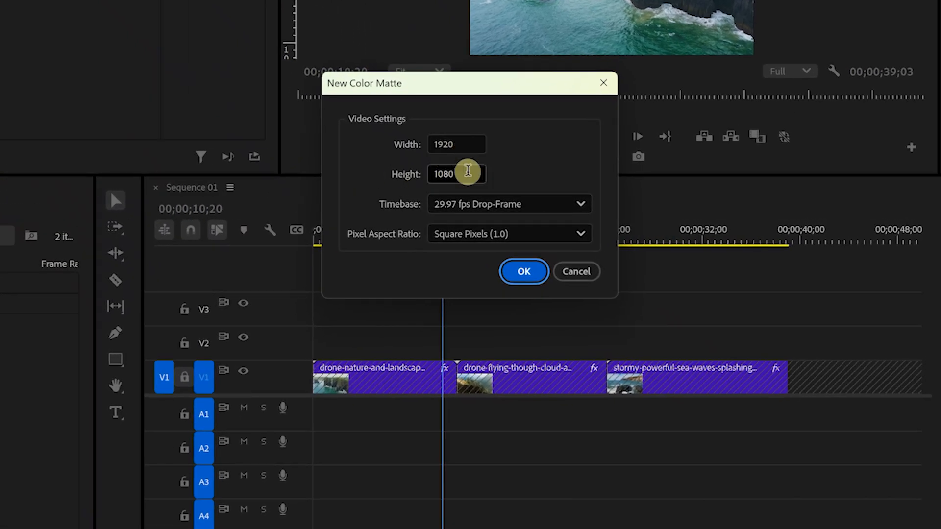
mouse_move(506, 258)
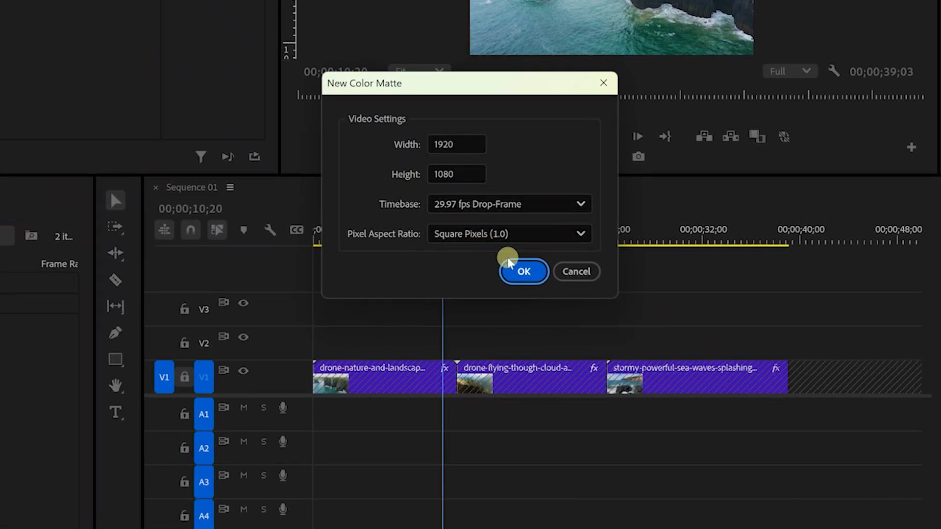
left_click(523, 272)
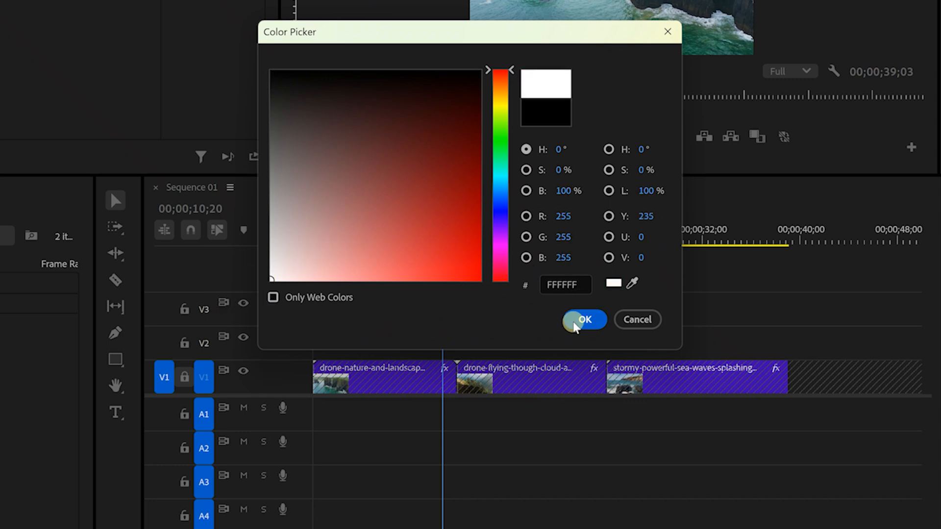
left_click(583, 319)
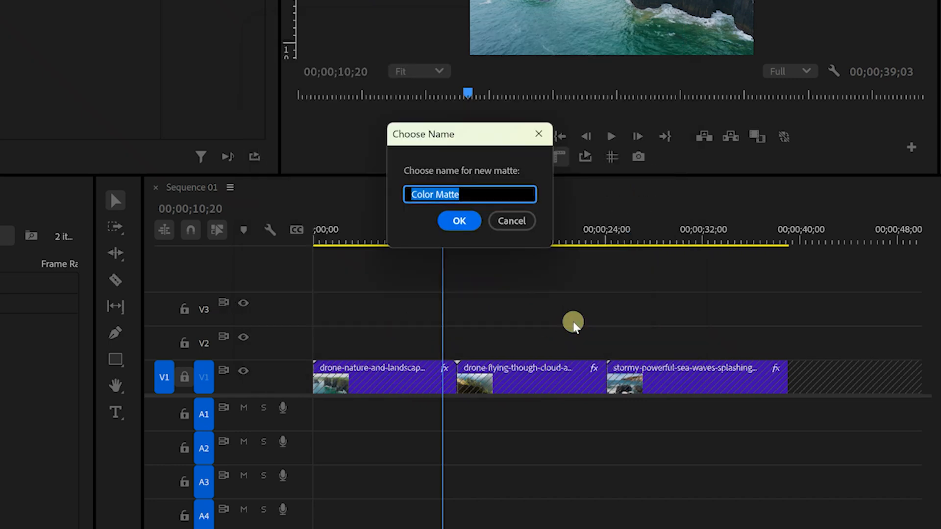
type("white matte")
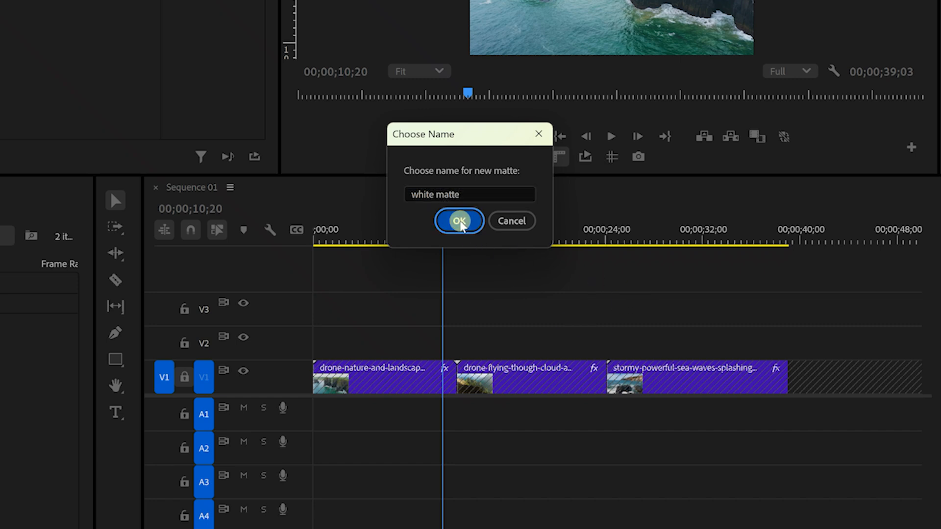
Step: Confirm the matte's name and set its Speed/Duration to 00;00;00;12
left_click(459, 220)
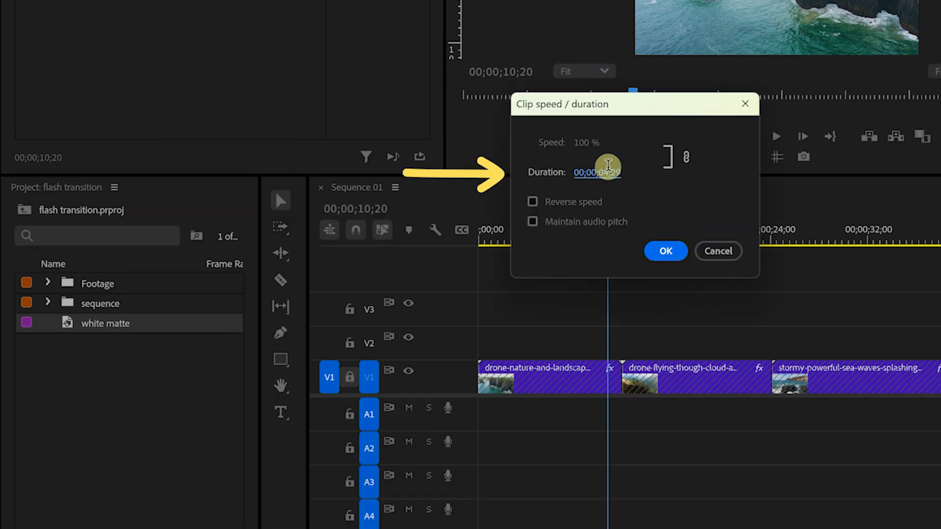
left_click(607, 173)
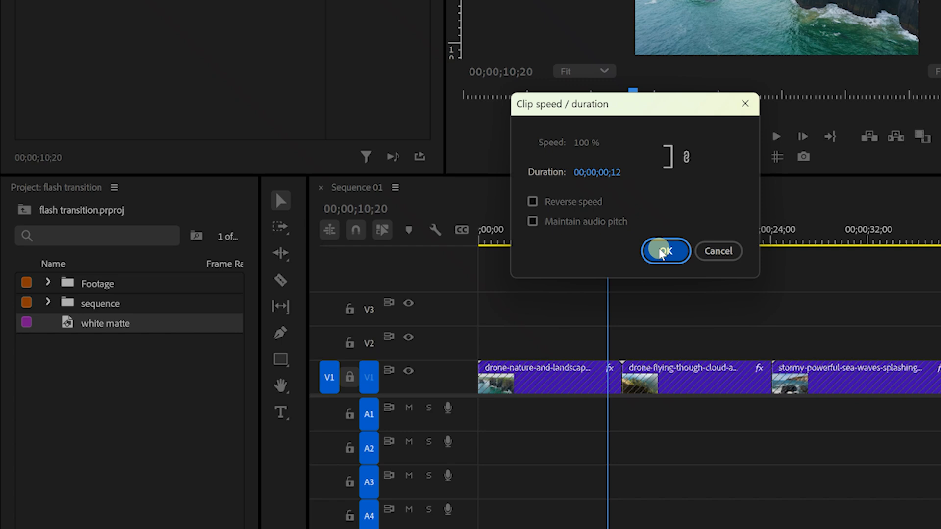
left_click(664, 251)
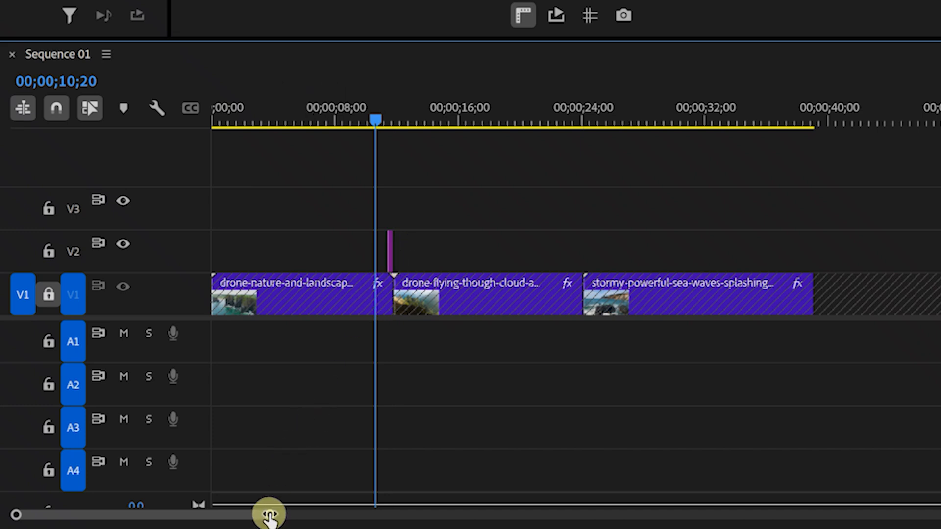
Step: Center the white matte on V2 over the cut between the first two drone clips
left_click_drag(266, 514, 198, 514)
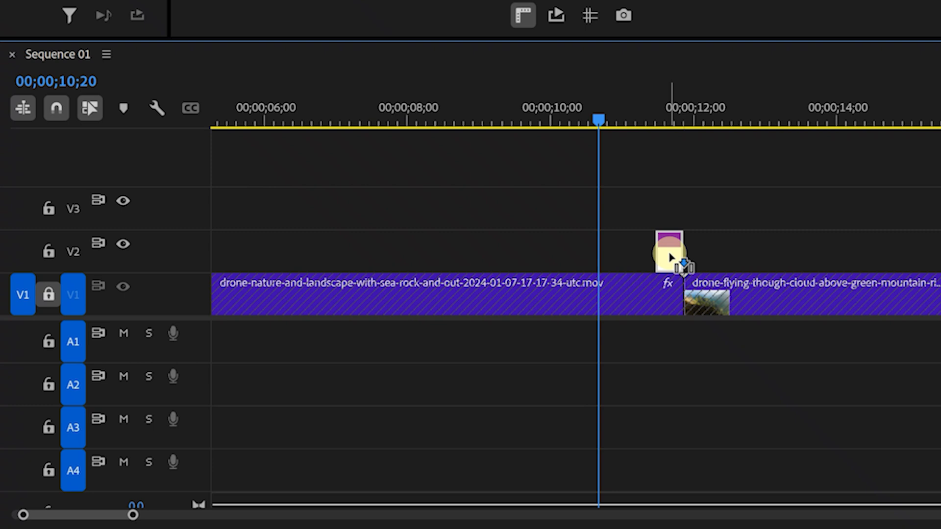
left_click_drag(670, 252, 684, 258)
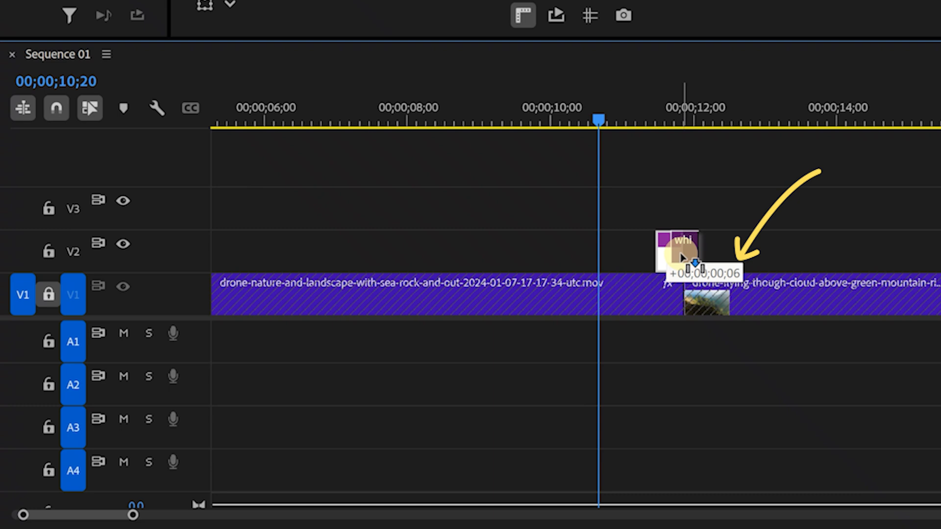
left_click_drag(688, 252, 681, 246)
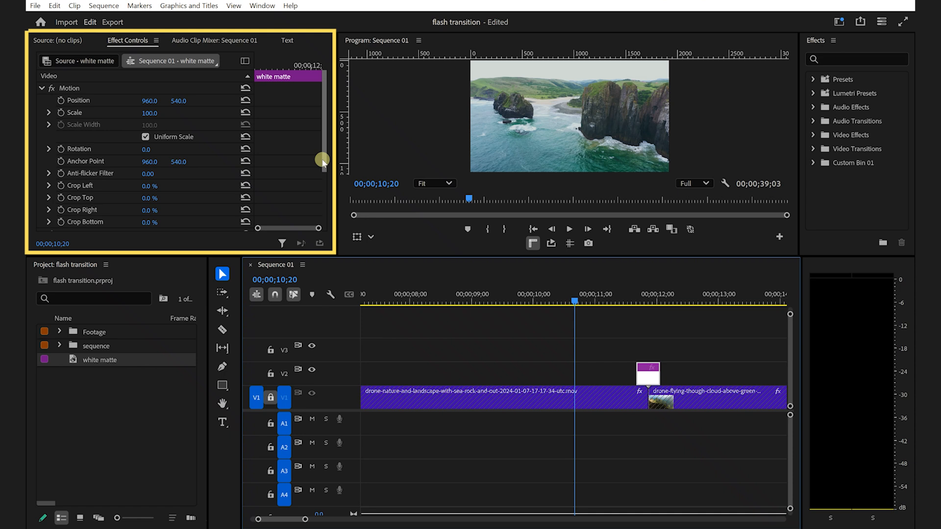
Step: Add a 100% Opacity keyframe mid-matte and 0% keyframes at its start and end
scroll("down", 3)
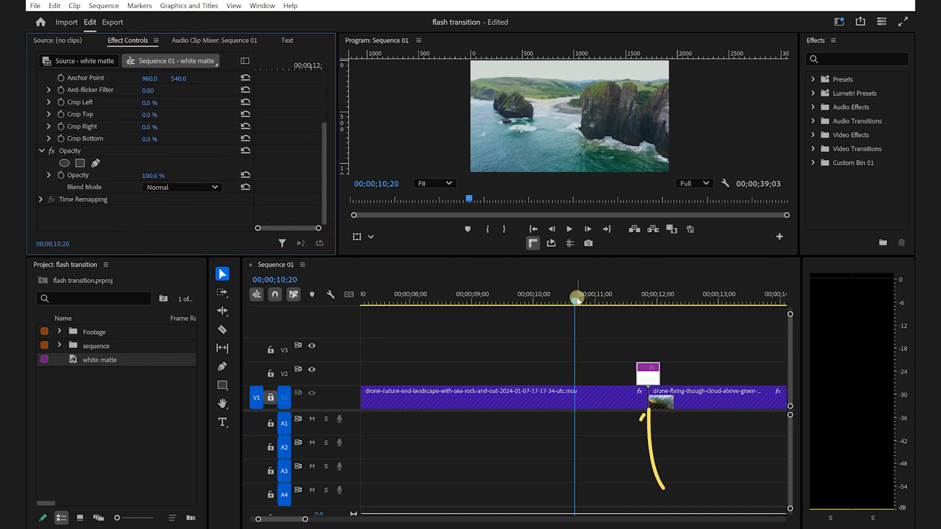
left_click_drag(576, 298, 651, 307)
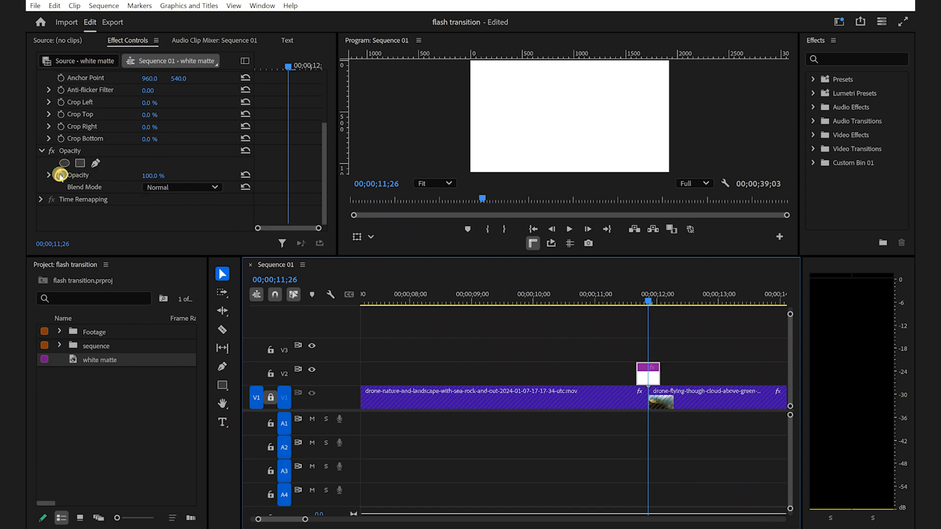
left_click(60, 176)
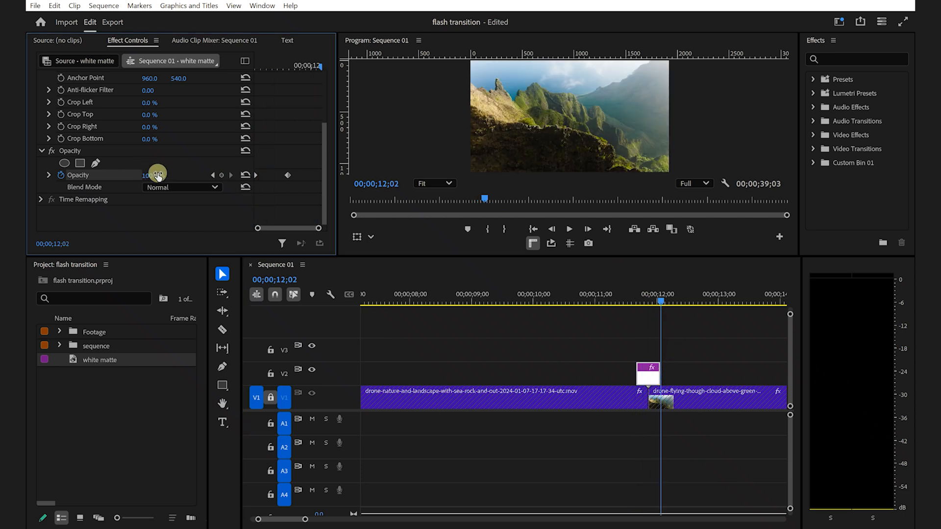
left_click(587, 294)
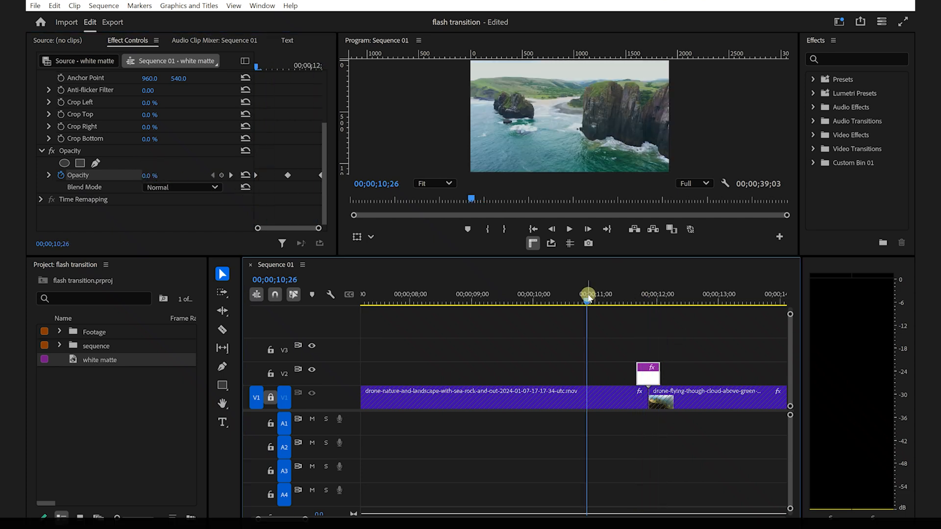